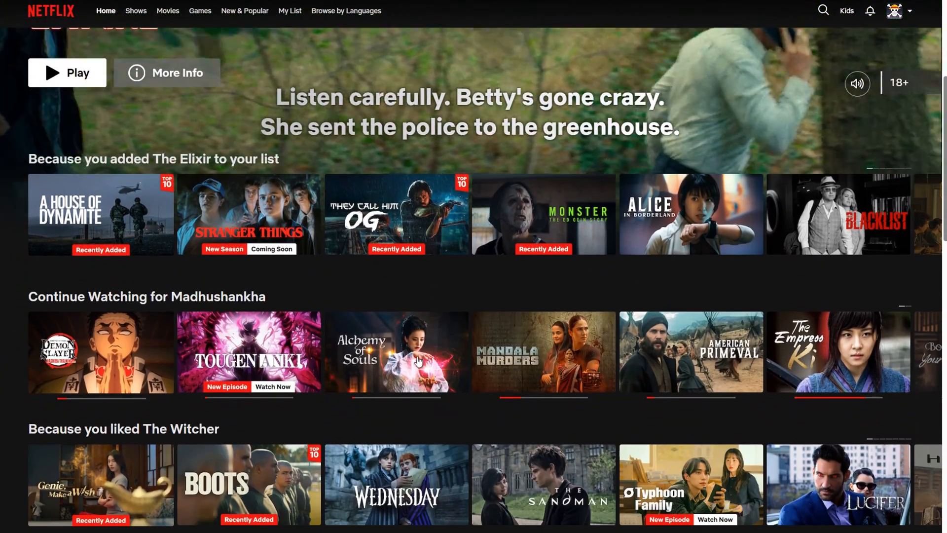
Step: Find The Witcher in Critically Acclaimed US TV Shows and play episode 1, The End's Beginning
scroll(down, 3)
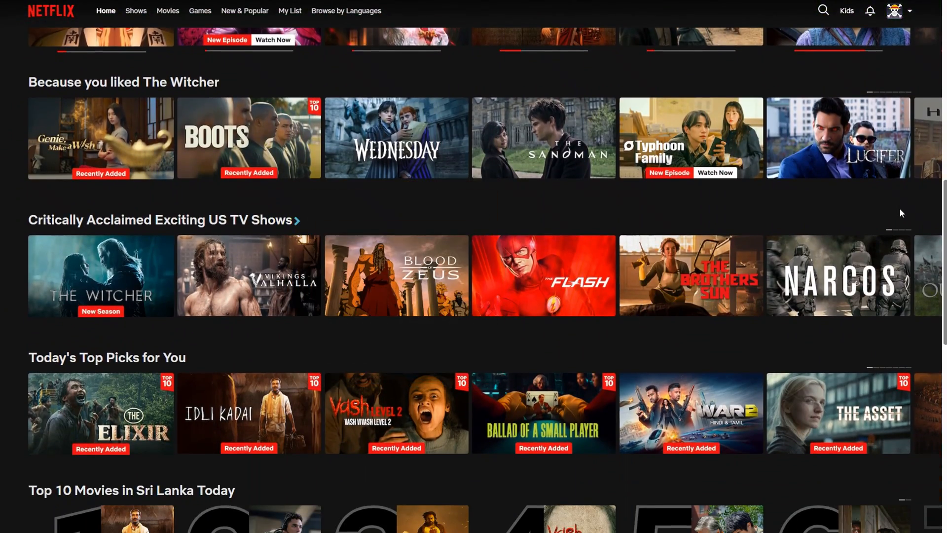
scroll(up, 3)
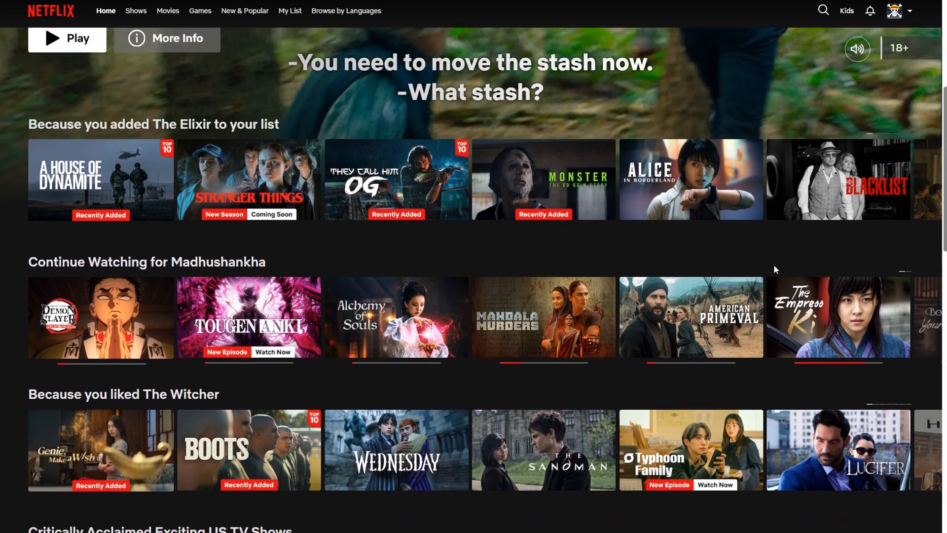
scroll(down, 3)
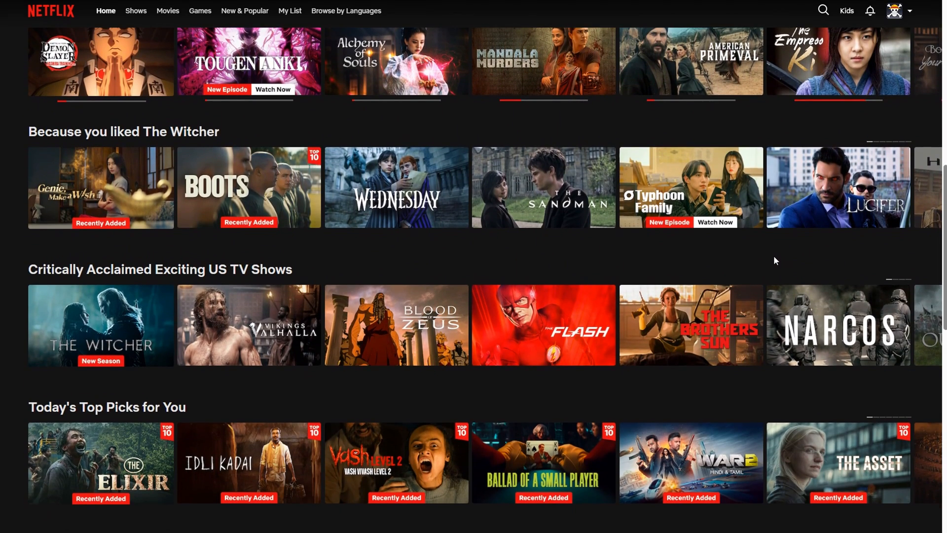
mouse_move(100, 325)
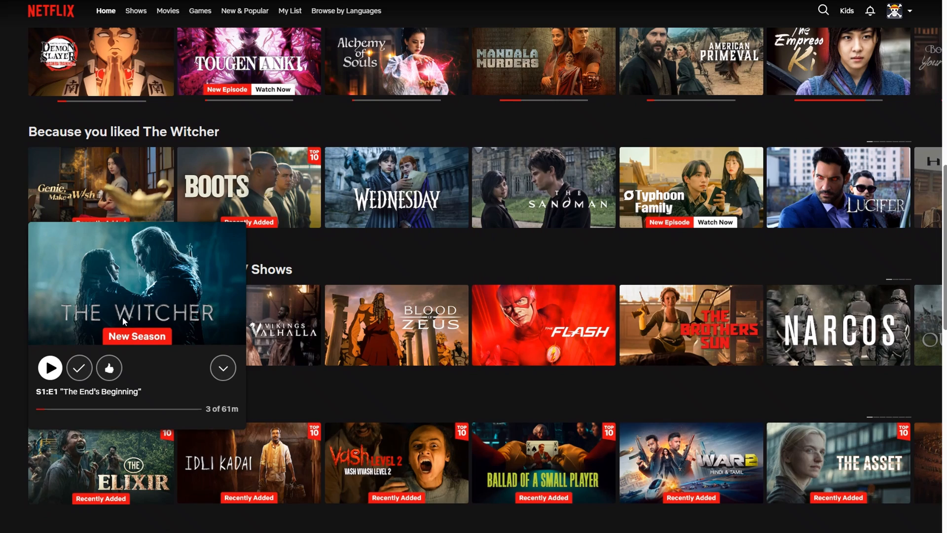
click(50, 368)
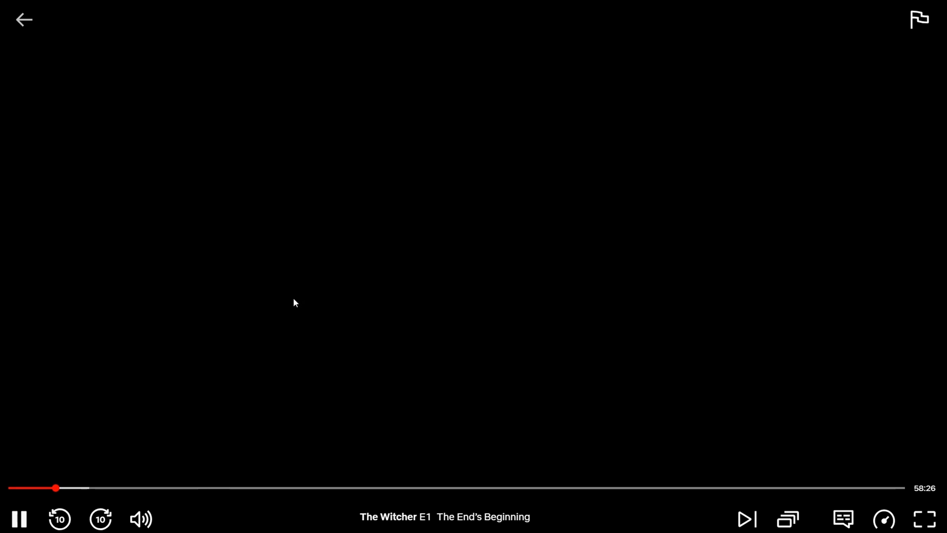
Step: Pause The Witcher, browse its audio and subtitle language lists, then go to Google's homepage
click(21, 517)
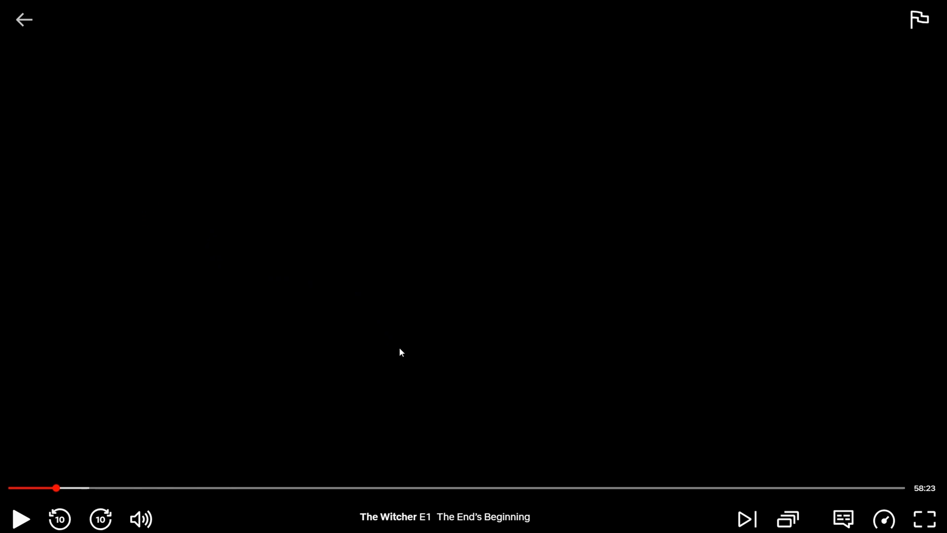
click(844, 519)
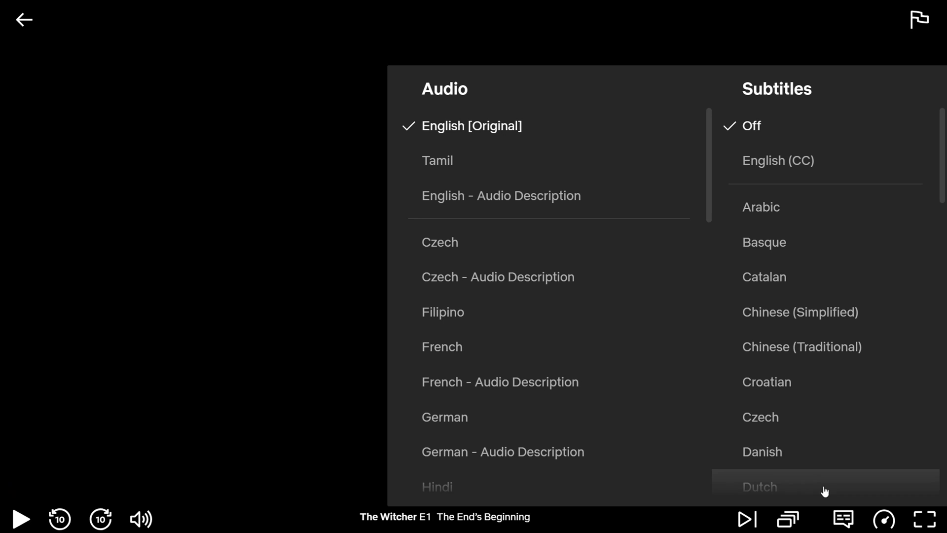
scroll(down, 3)
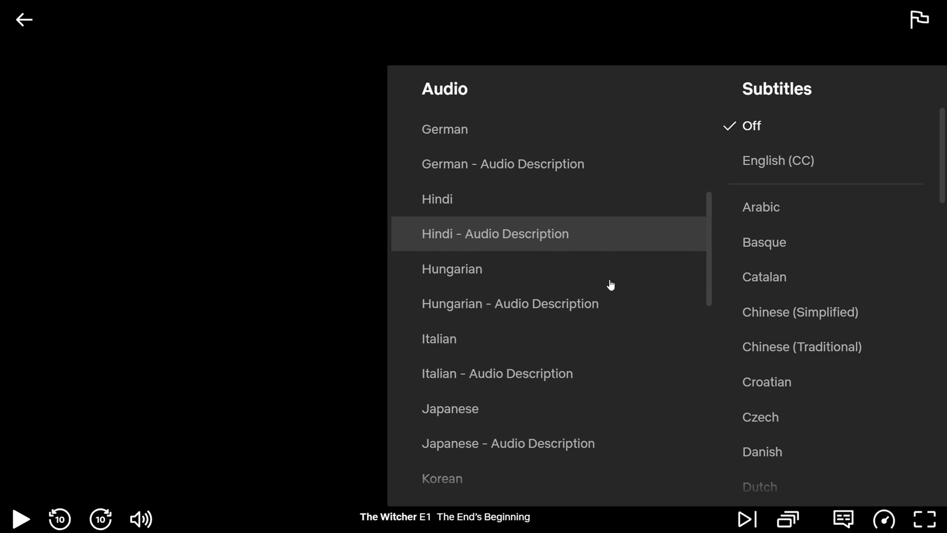
scroll(down, 3)
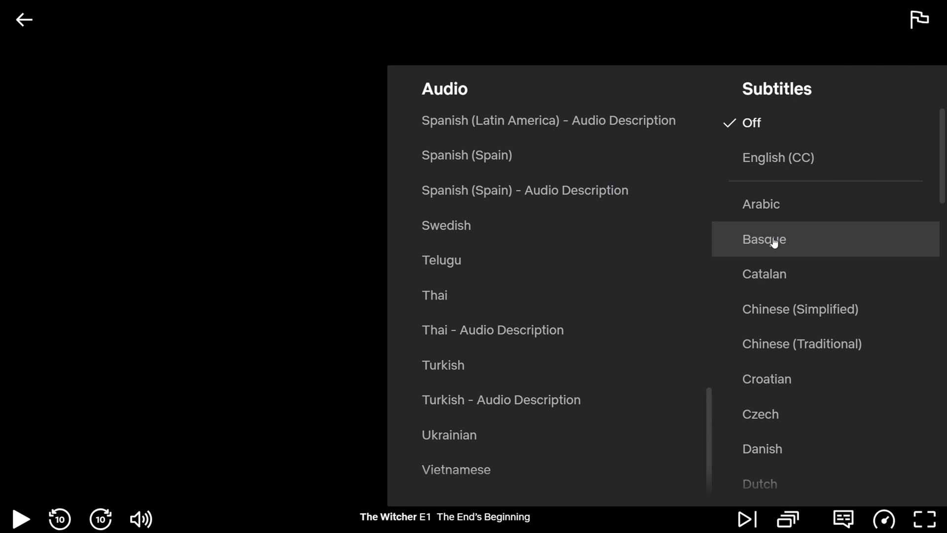
scroll(down, 3)
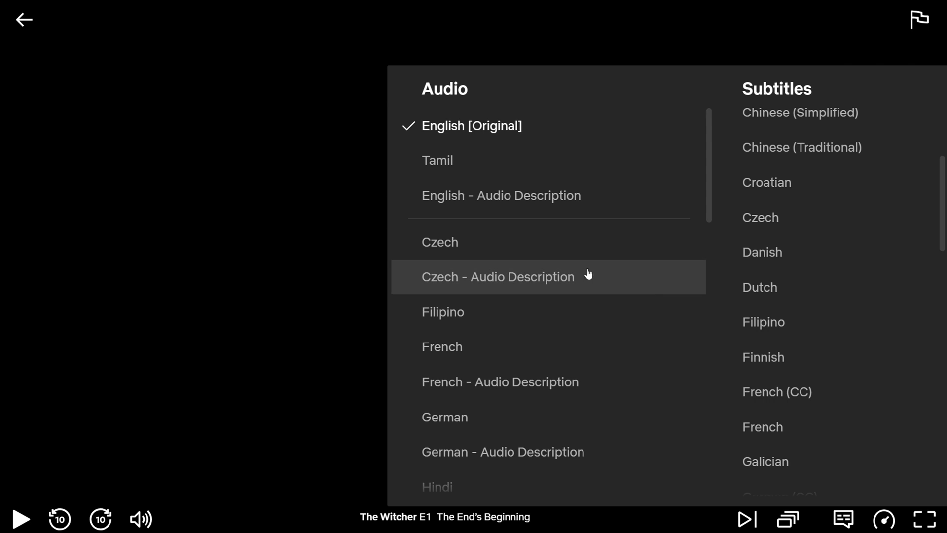
click(21, 20)
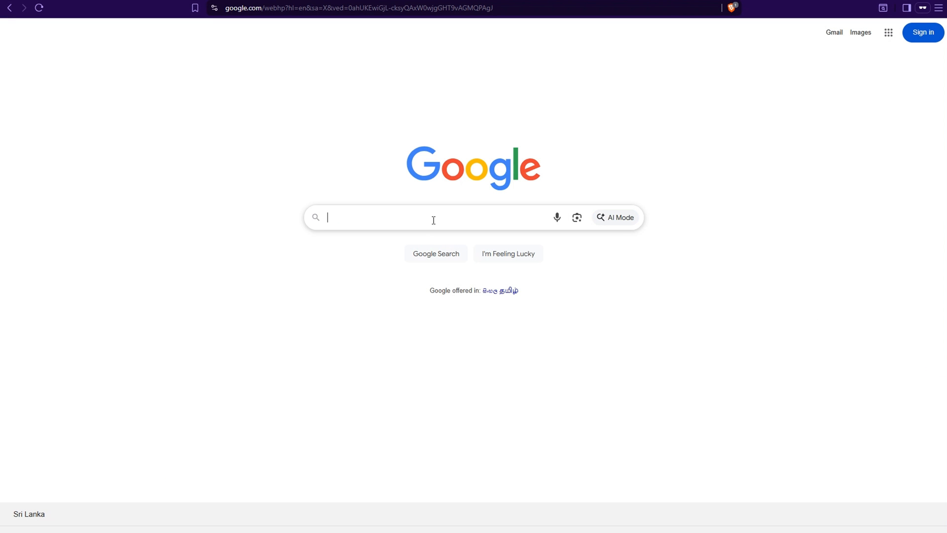
Step: Search Google for subzter, open subzter.com and go to The Witcher Season 4 subtitle post
text(subzter)
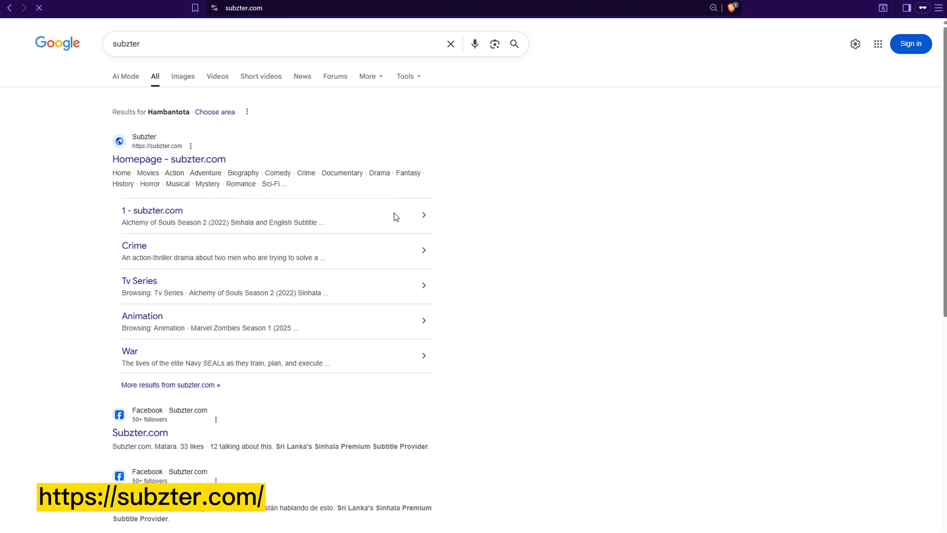
click(169, 158)
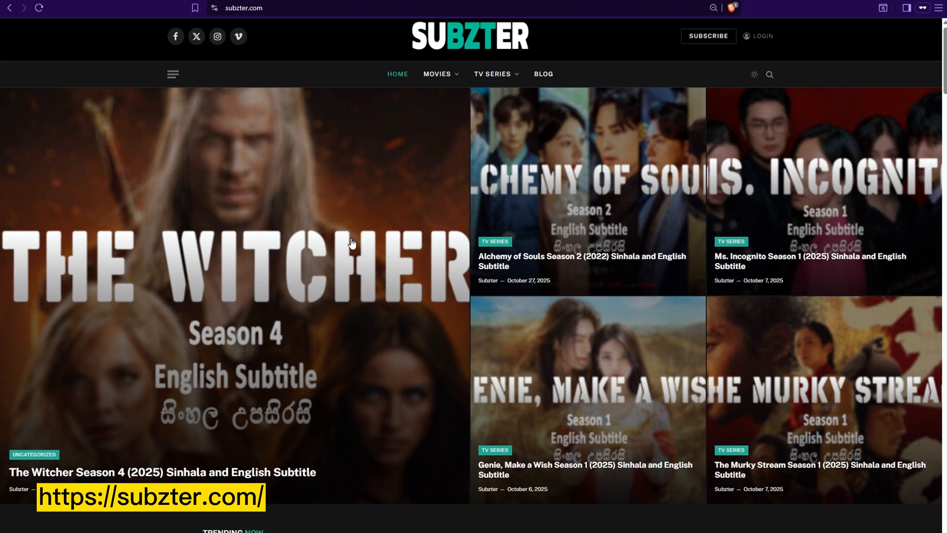
scroll(down, 3)
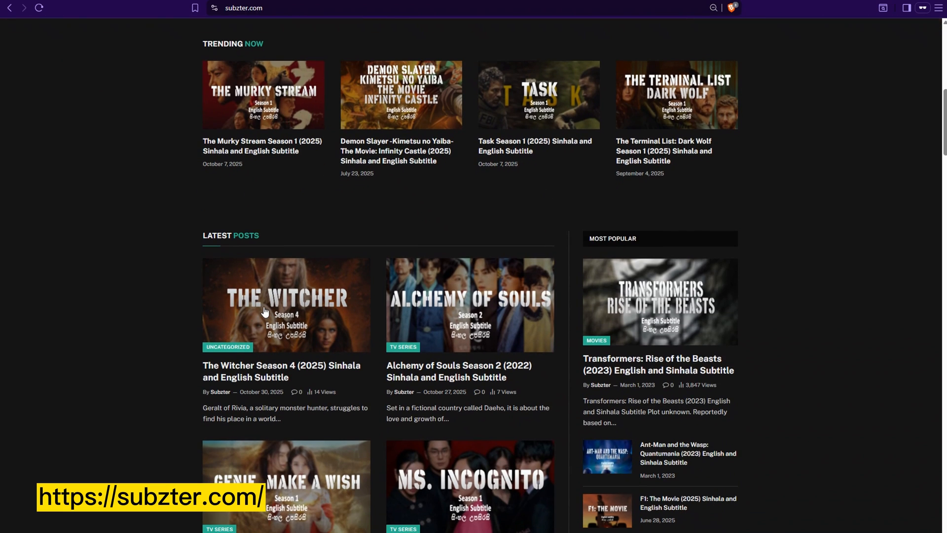
click(264, 311)
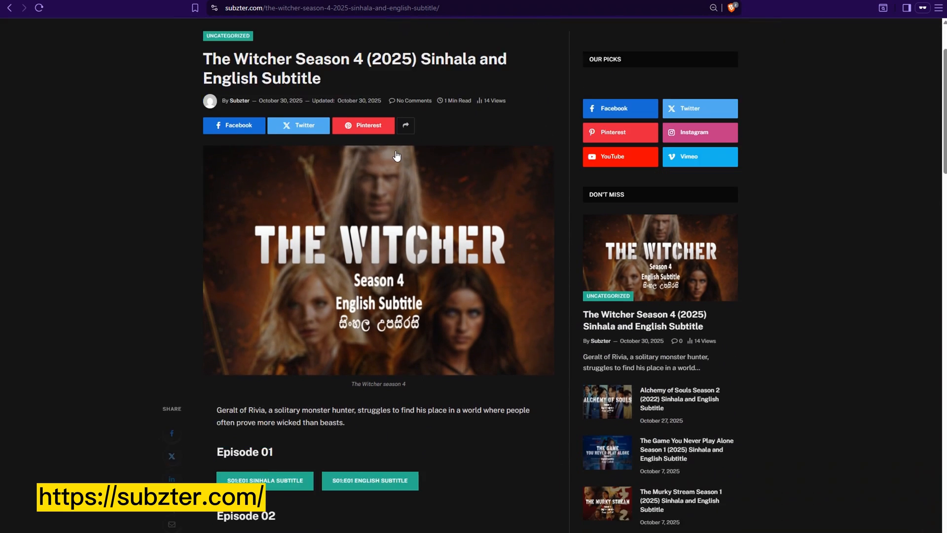
scroll(down, 3)
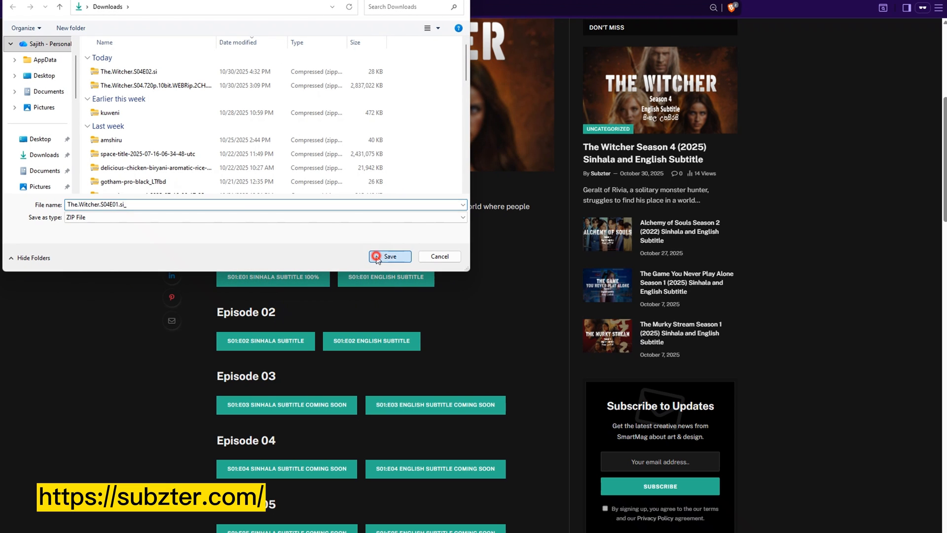
click(377, 256)
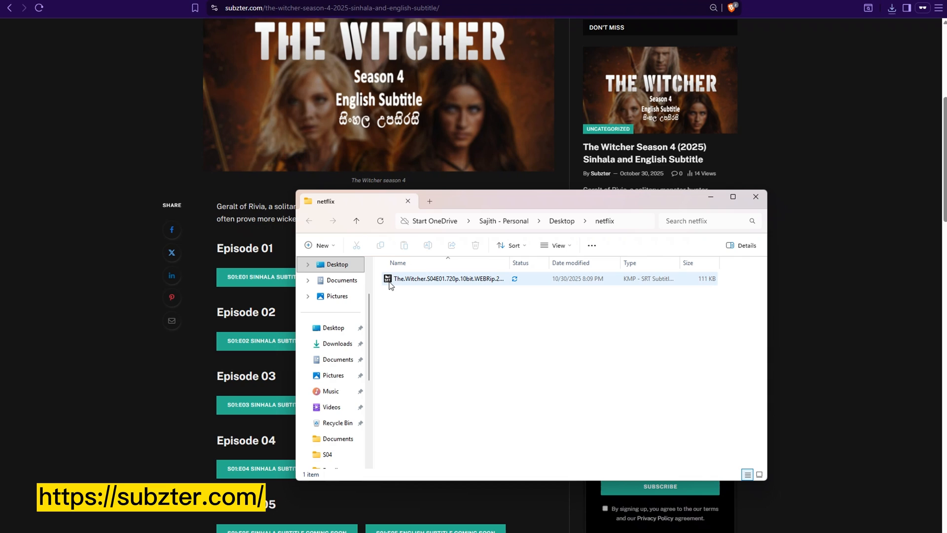
mouse_move(400, 283)
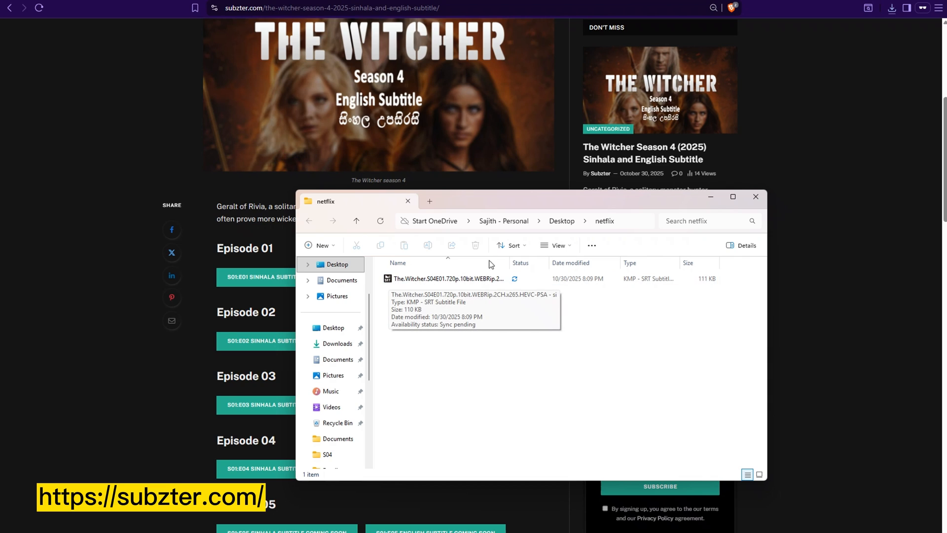
mouse_move(592, 245)
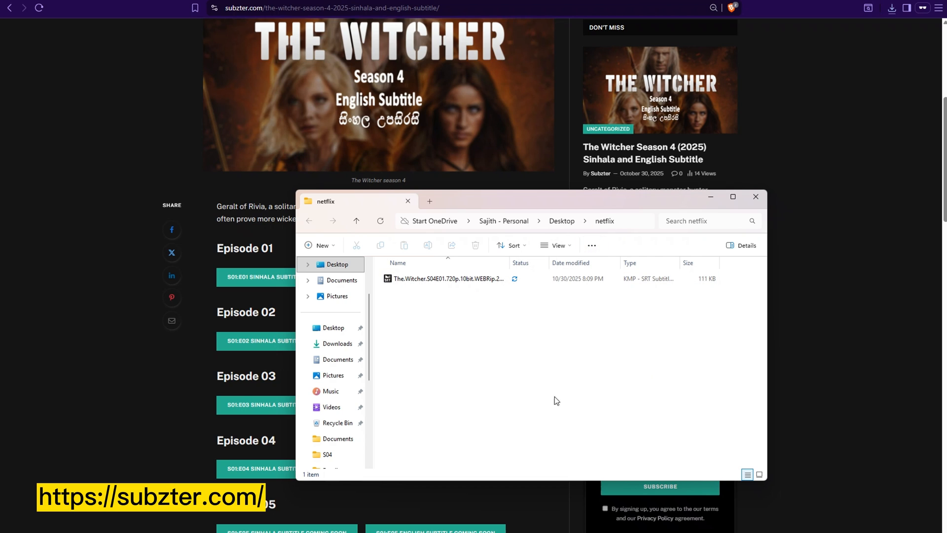
mouse_move(149, 20)
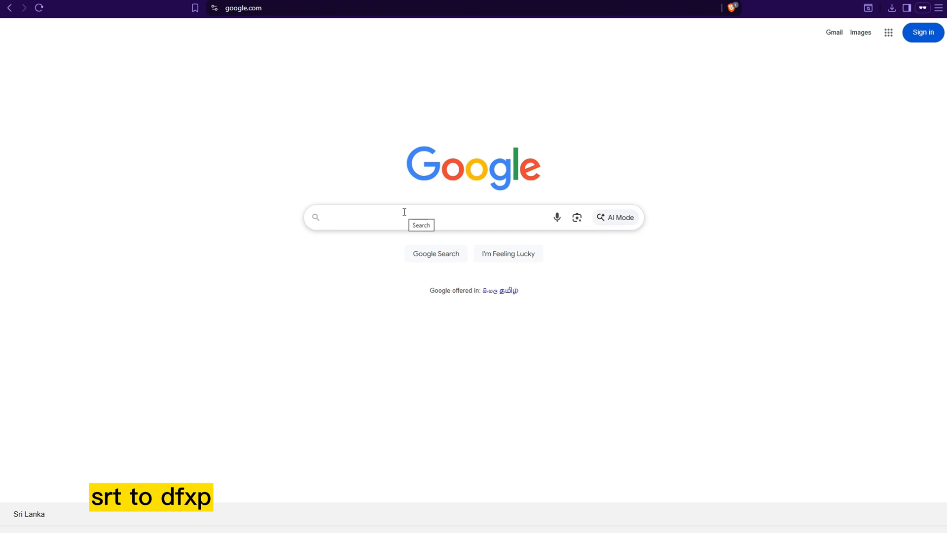
Step: Search 'srt to dfxp' and open GoTranscript's Subtitle Converter tool from the result
text(srt)
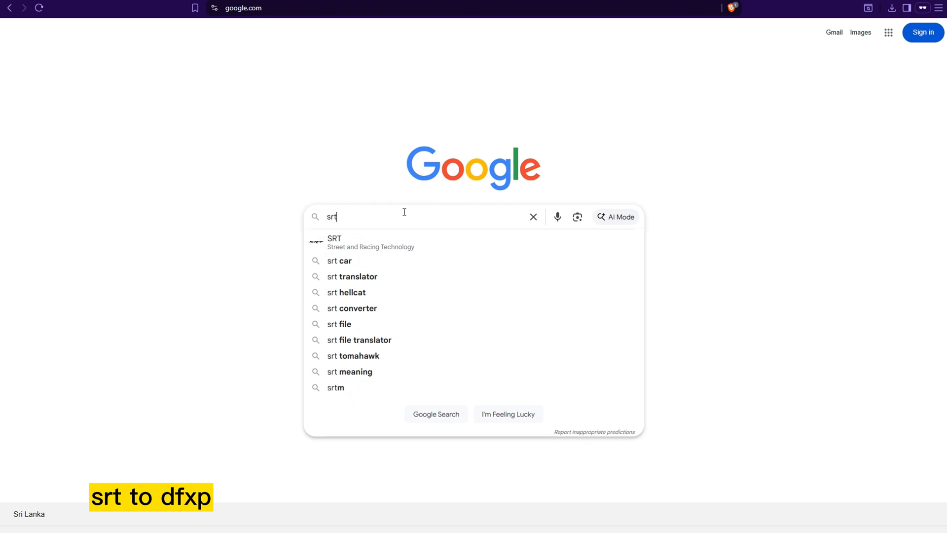
click(533, 217)
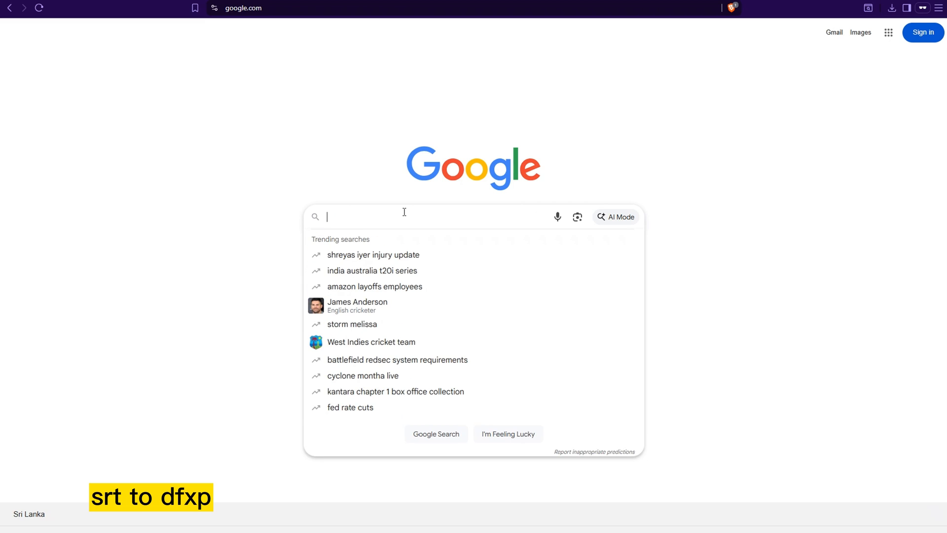
text(srt to dfxp)
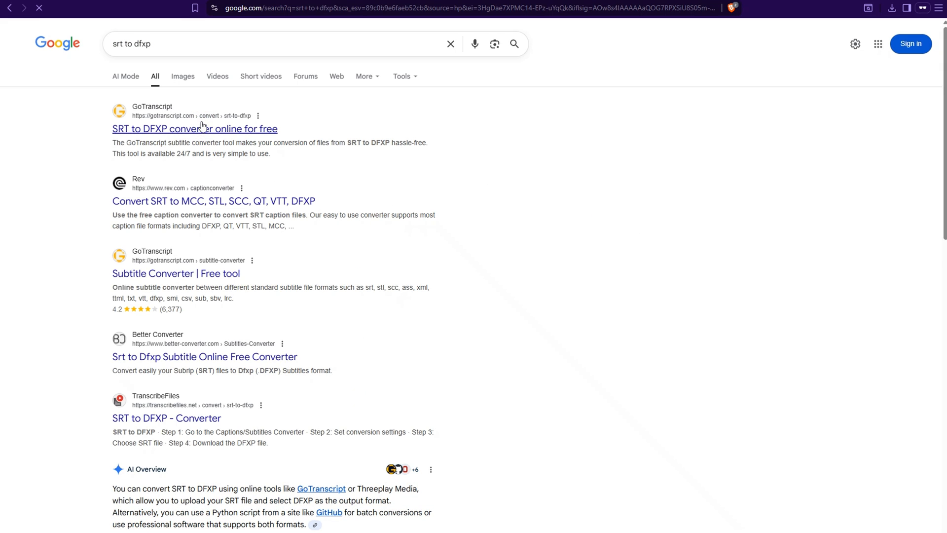
click(193, 128)
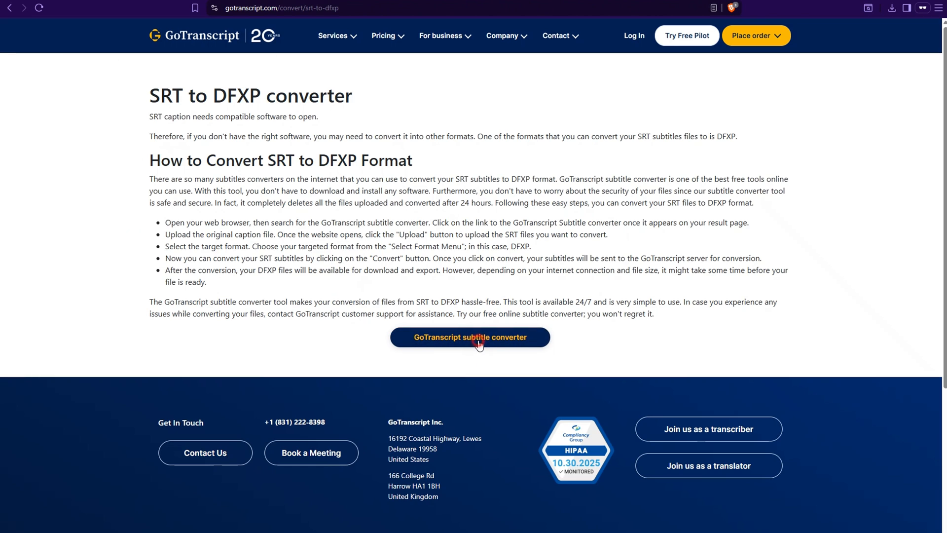
click(470, 337)
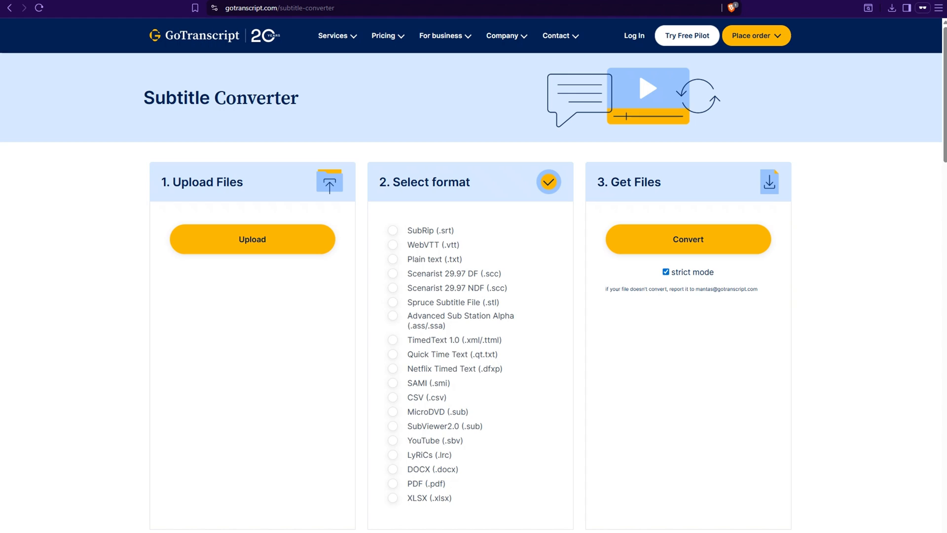
Step: Upload the Witcher S04E01 .srt file from the Desktop netflix folder
click(252, 239)
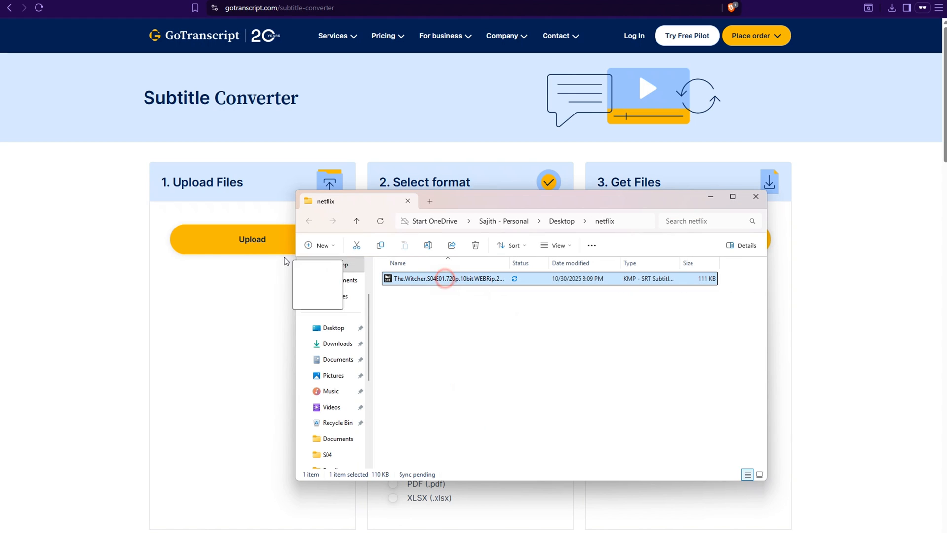
double_click(445, 279)
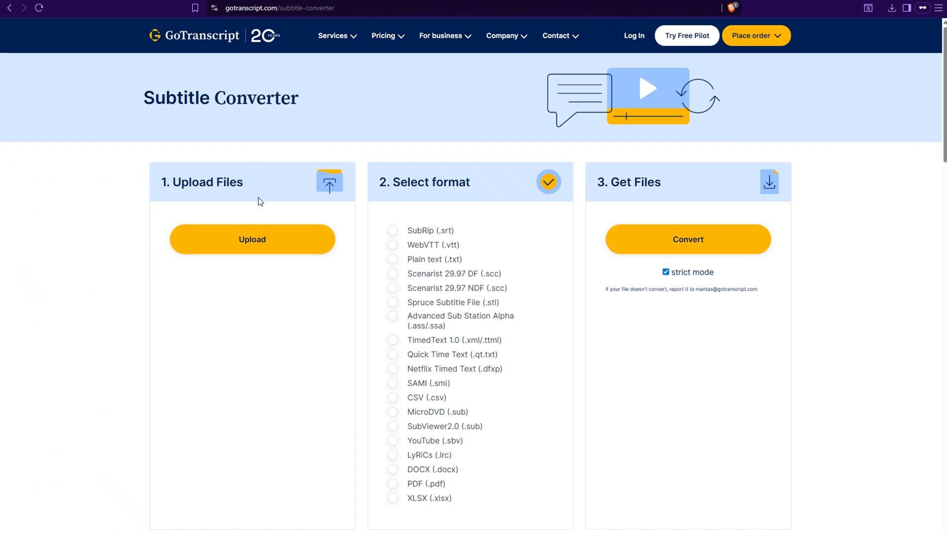
click(251, 239)
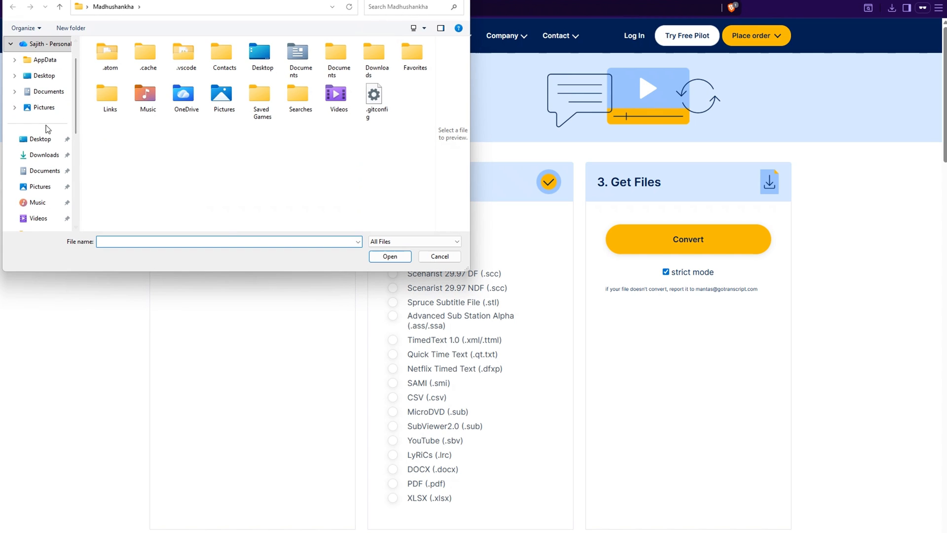
click(43, 76)
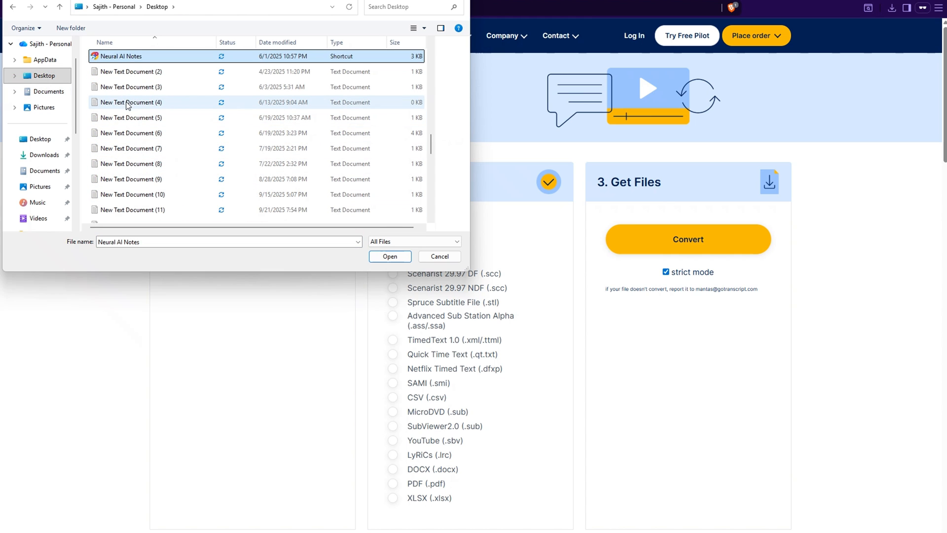
click(130, 87)
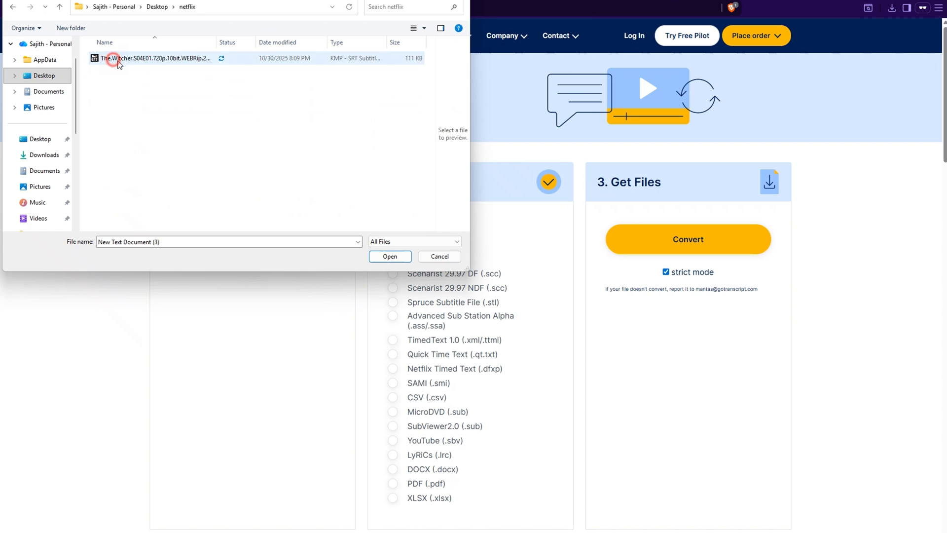
click(390, 256)
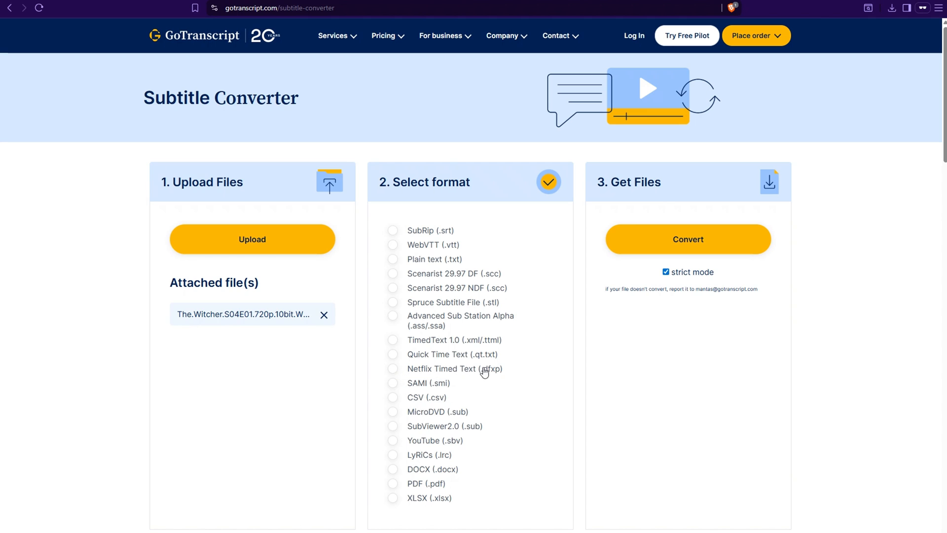
Step: Convert to Netflix Timed Text (.dfxp) and pass the bicycle image verification
click(392, 369)
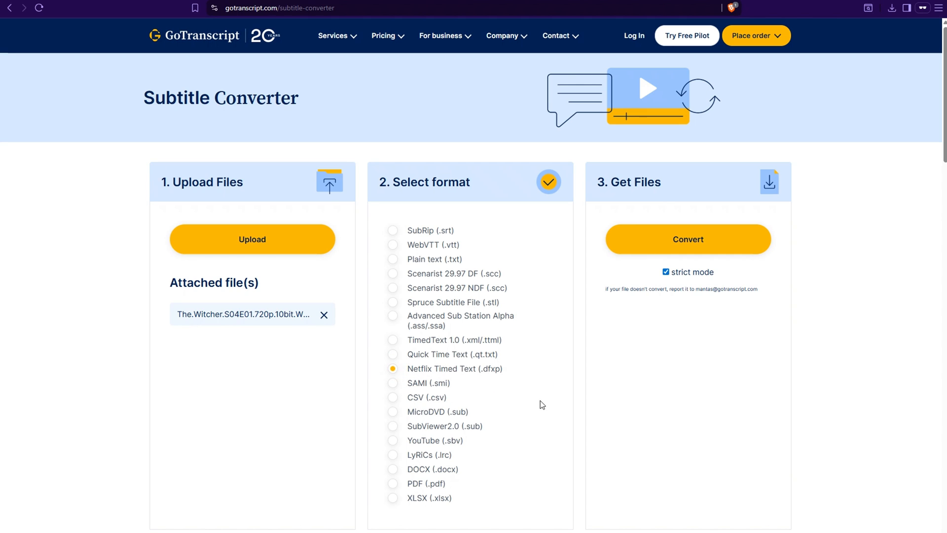
click(688, 239)
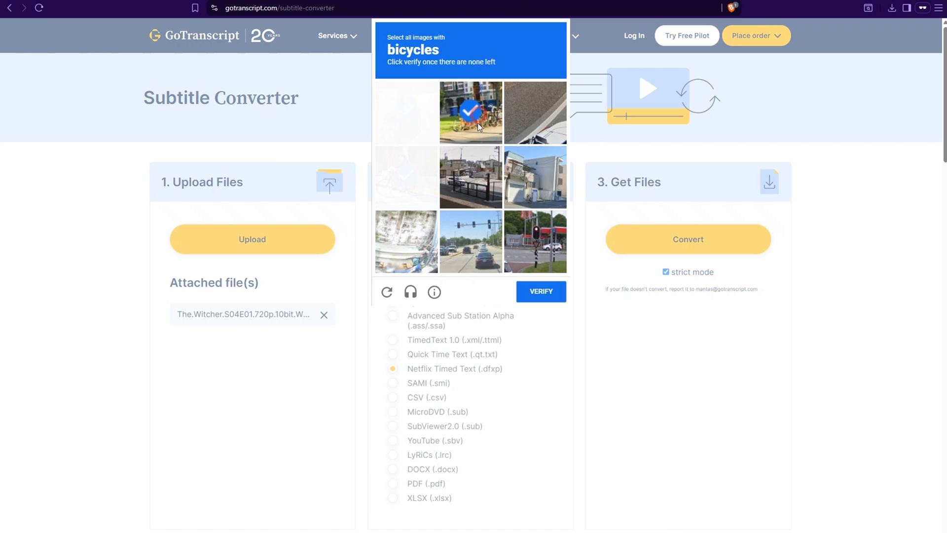
click(541, 292)
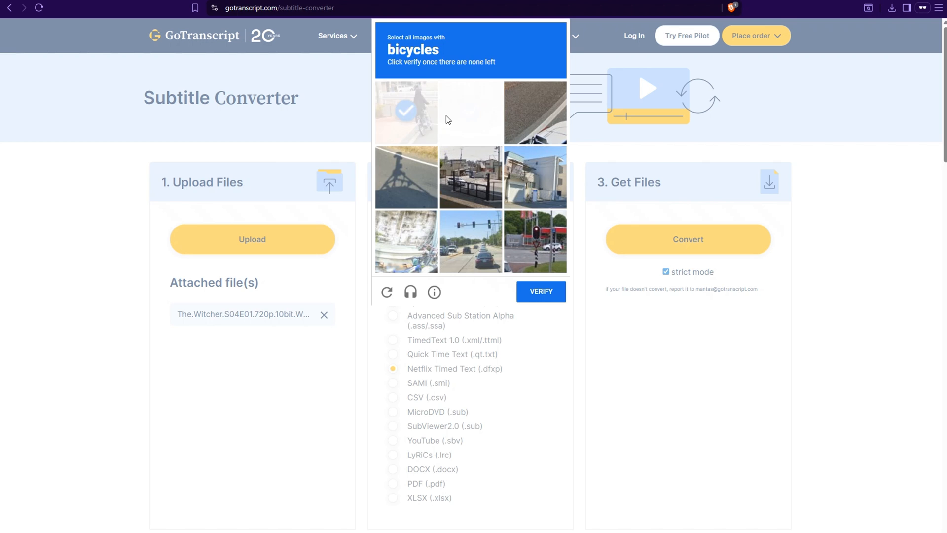
click(470, 111)
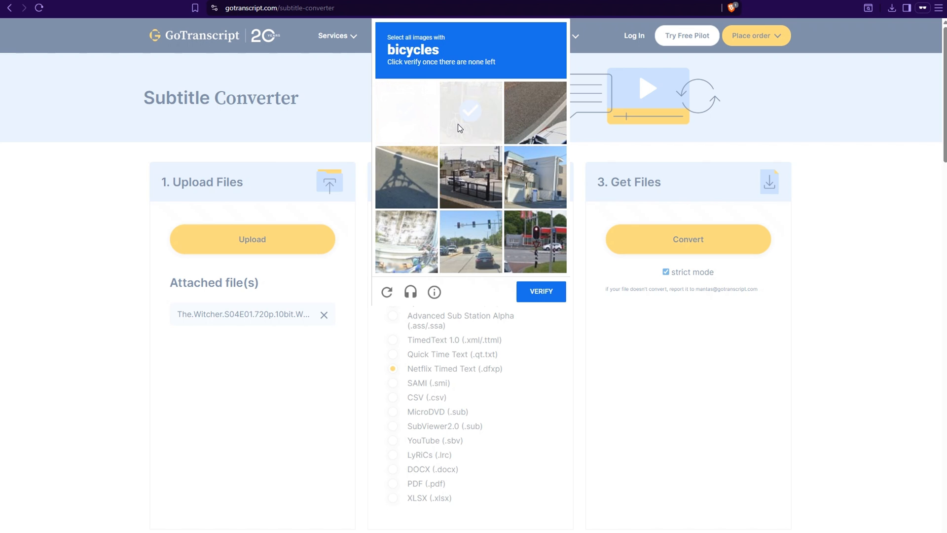
click(470, 111)
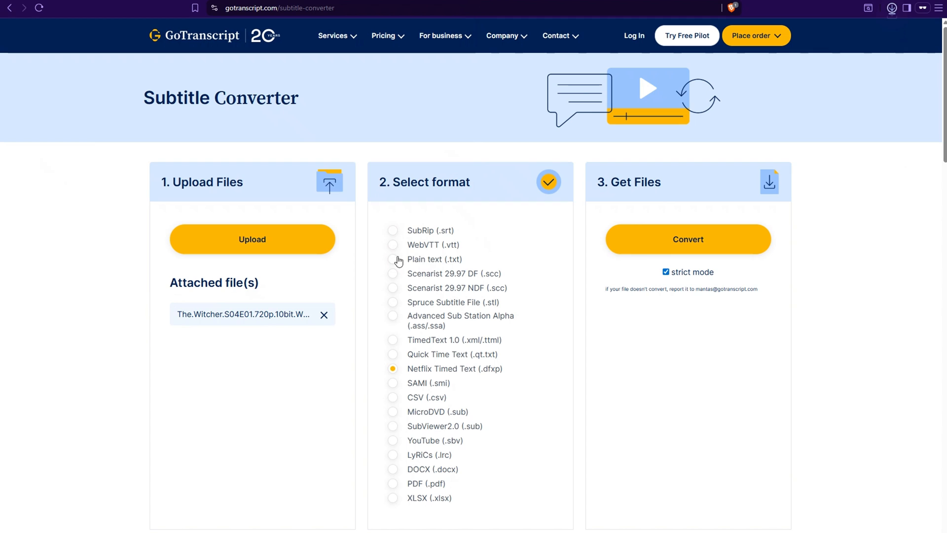
Step: Show the downloaded .dfxp in the netflix folder and inspect it beside the original SRT
click(891, 9)
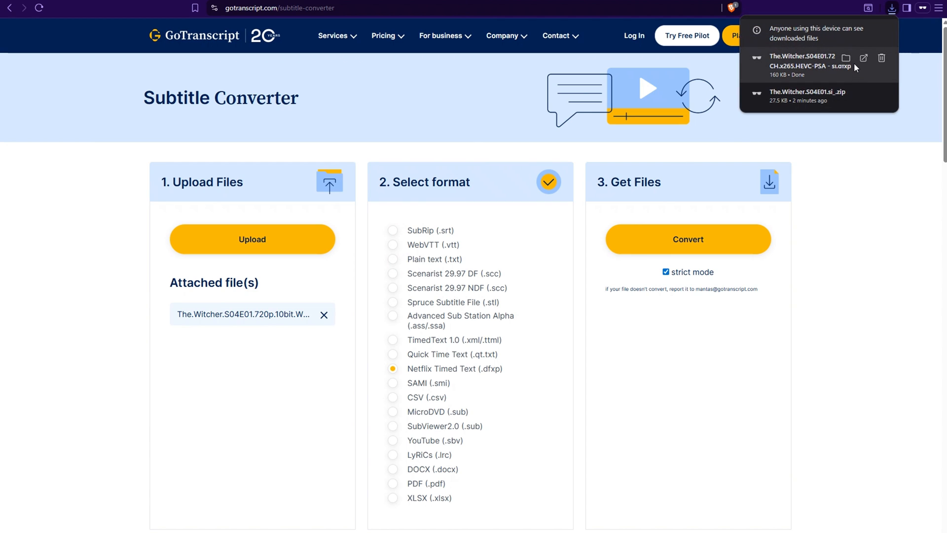
click(846, 58)
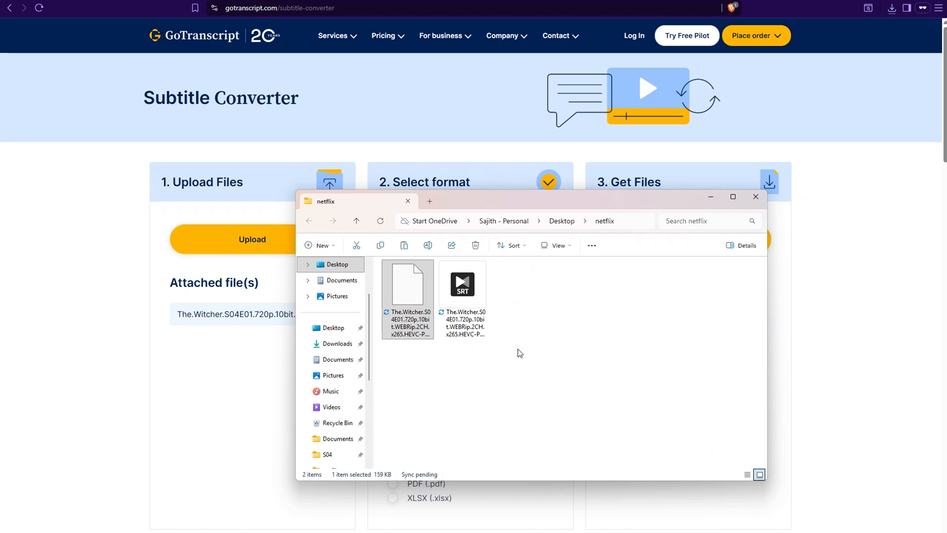
click(462, 286)
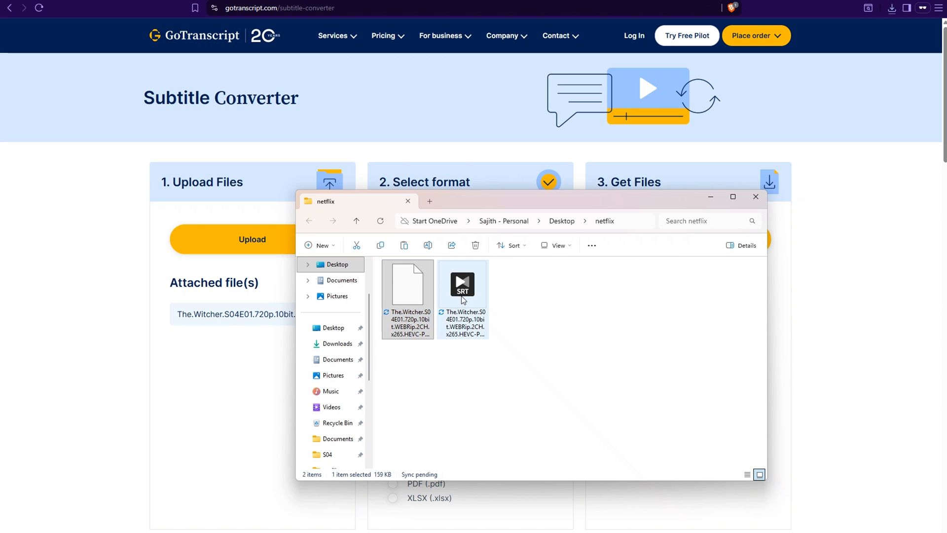
click(407, 287)
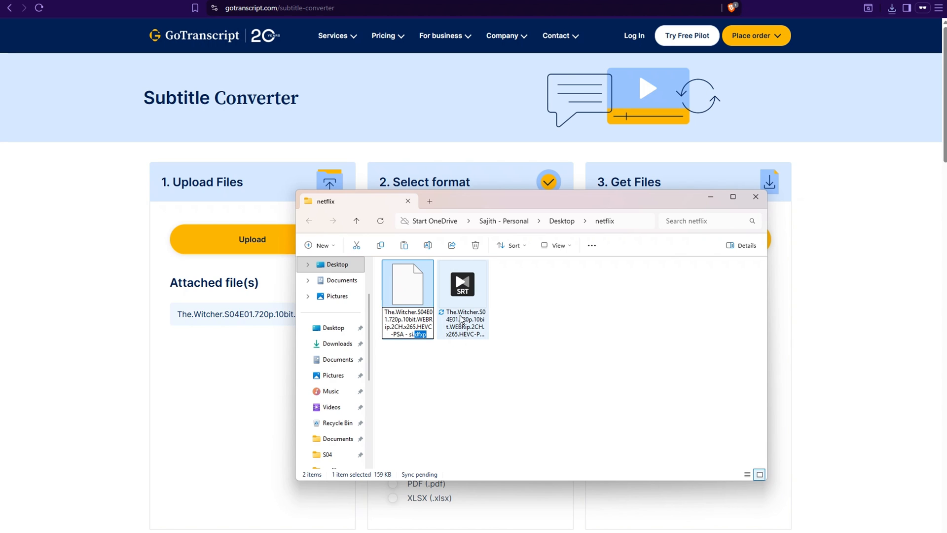
click(463, 284)
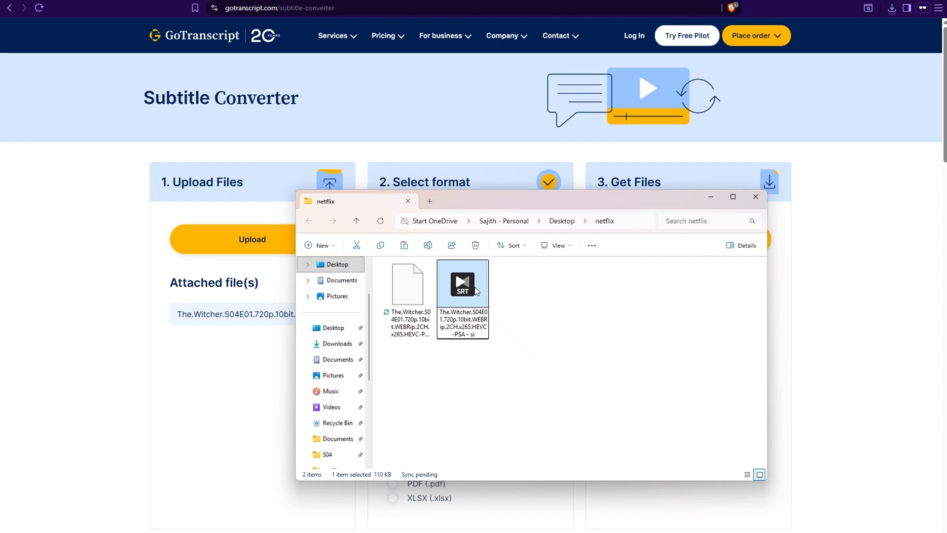